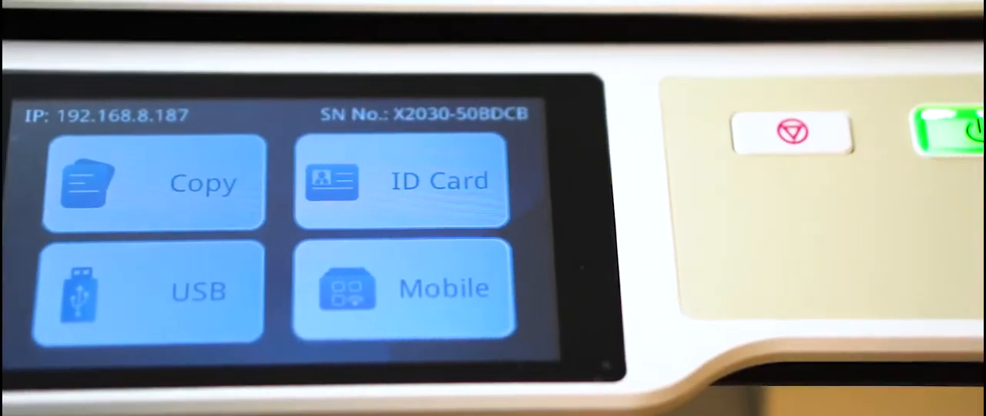
{"action": "left_click", "coordinate": [152, 184]}
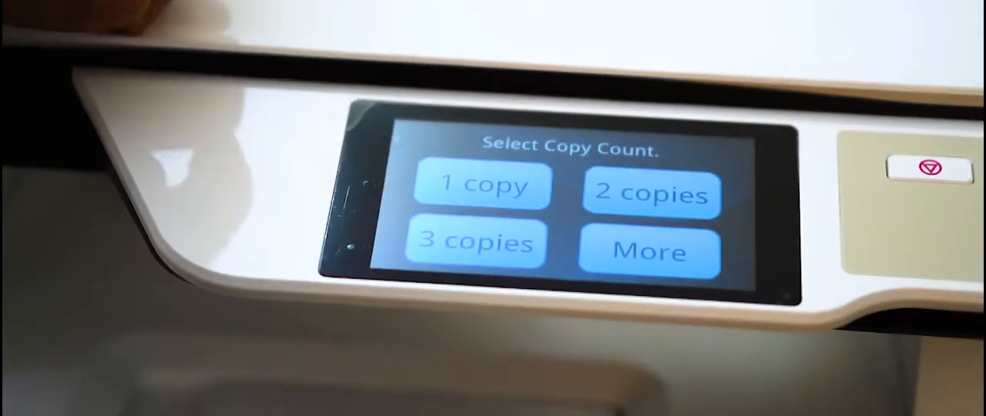